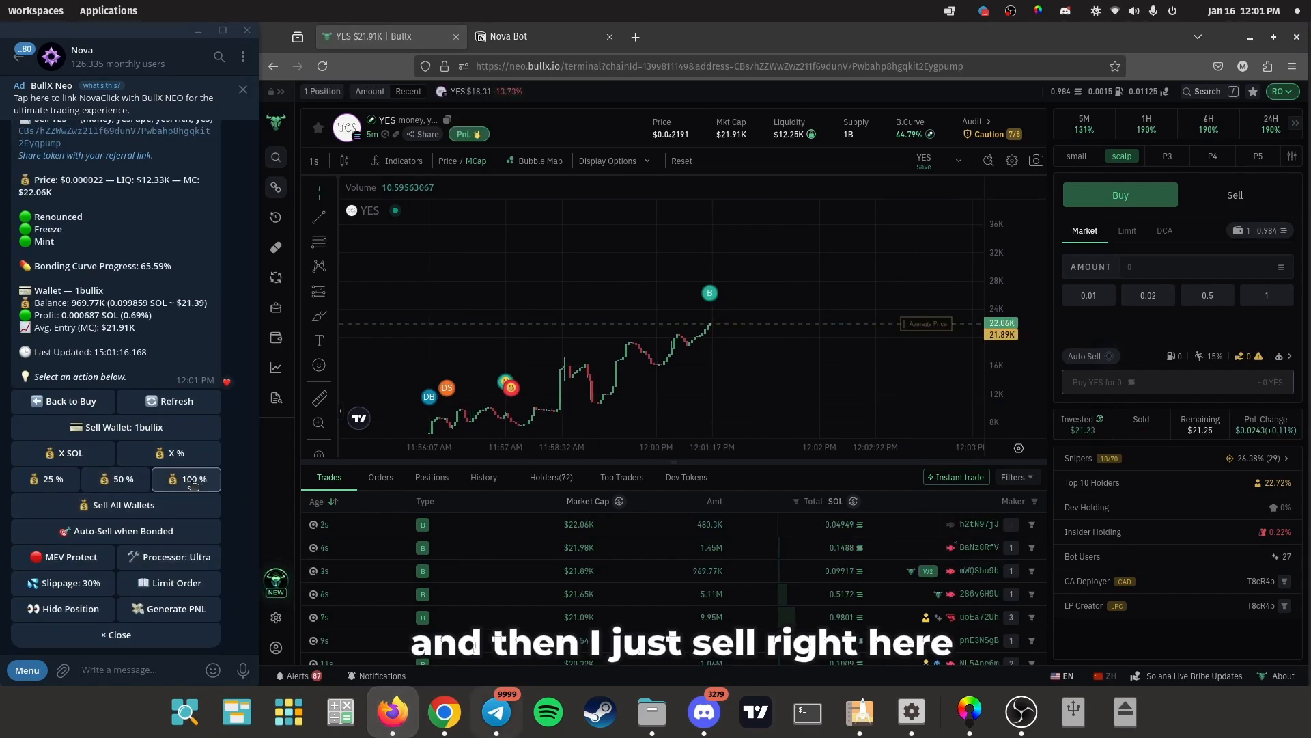
Switch from the BullX terminal to the Nova Bot Notion page with the bot link
{"action": "left_click", "coordinate": [194, 480]}
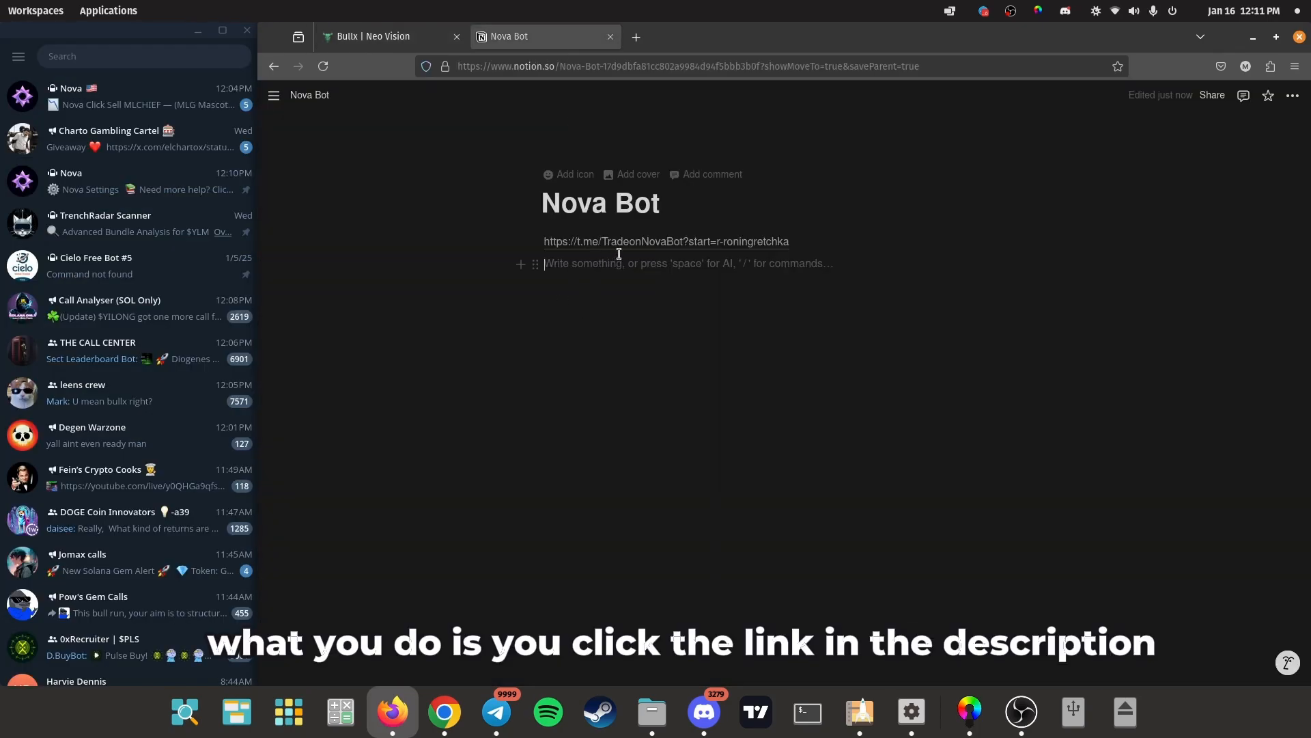
Follow the t.me/TradeonNovaBot link so the bot opens in Telegram
{"action": "left_click", "coordinate": [666, 240]}
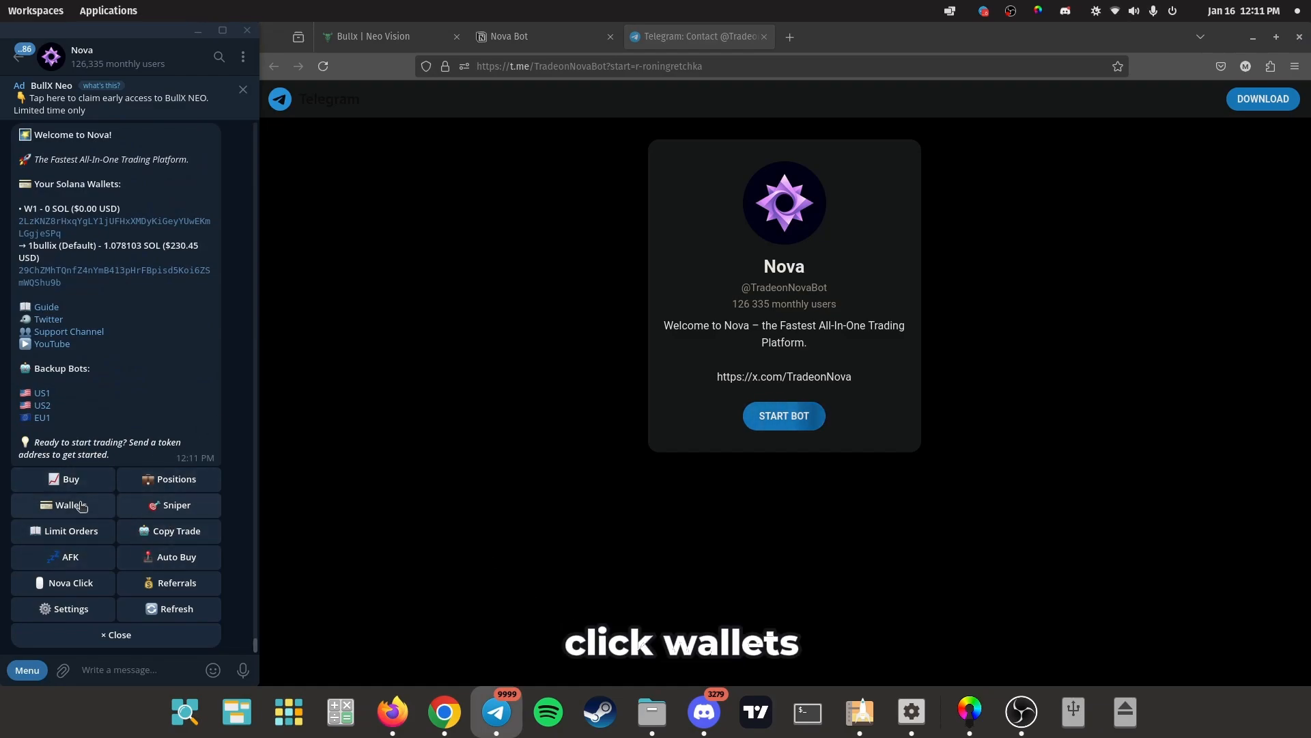
Import a wallet into Nova named 'sdfjsdjlf' and bring up Nova Settings
{"action": "left_click", "coordinate": [63, 505]}
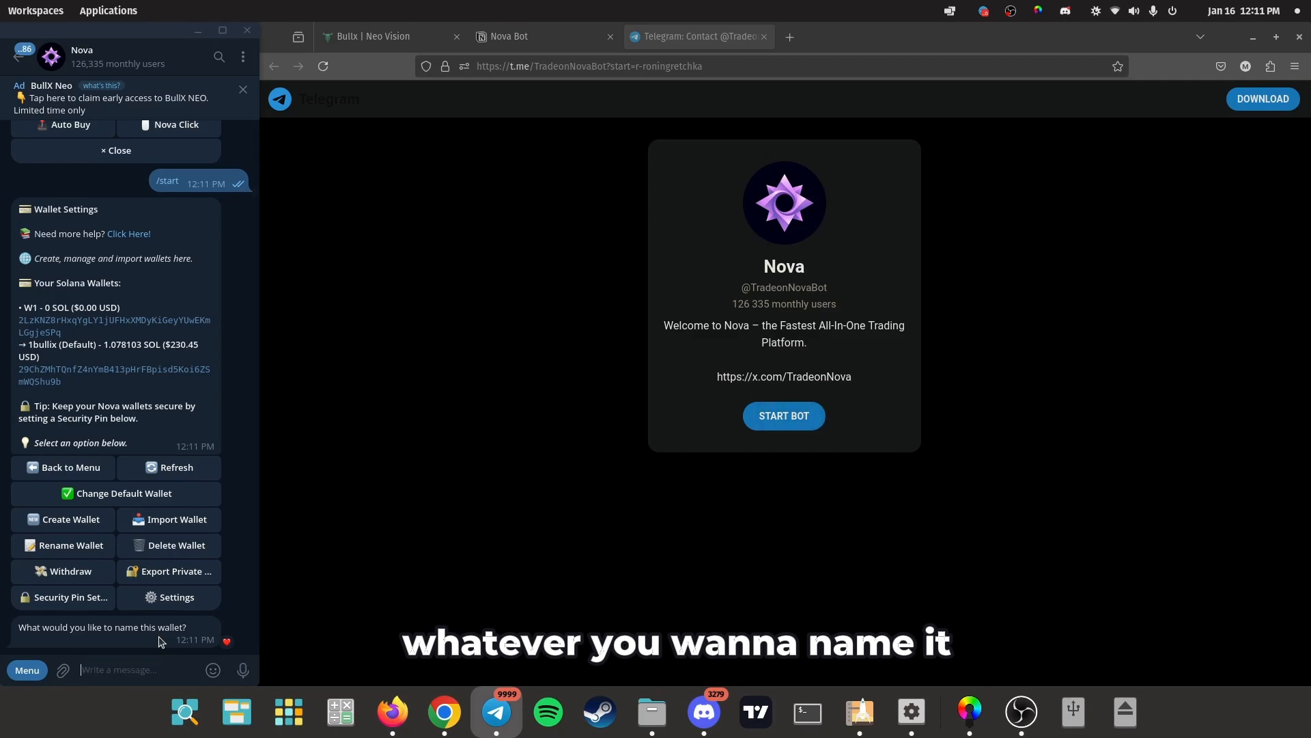
{"action": "type", "text": "sdfjsdjlf"}
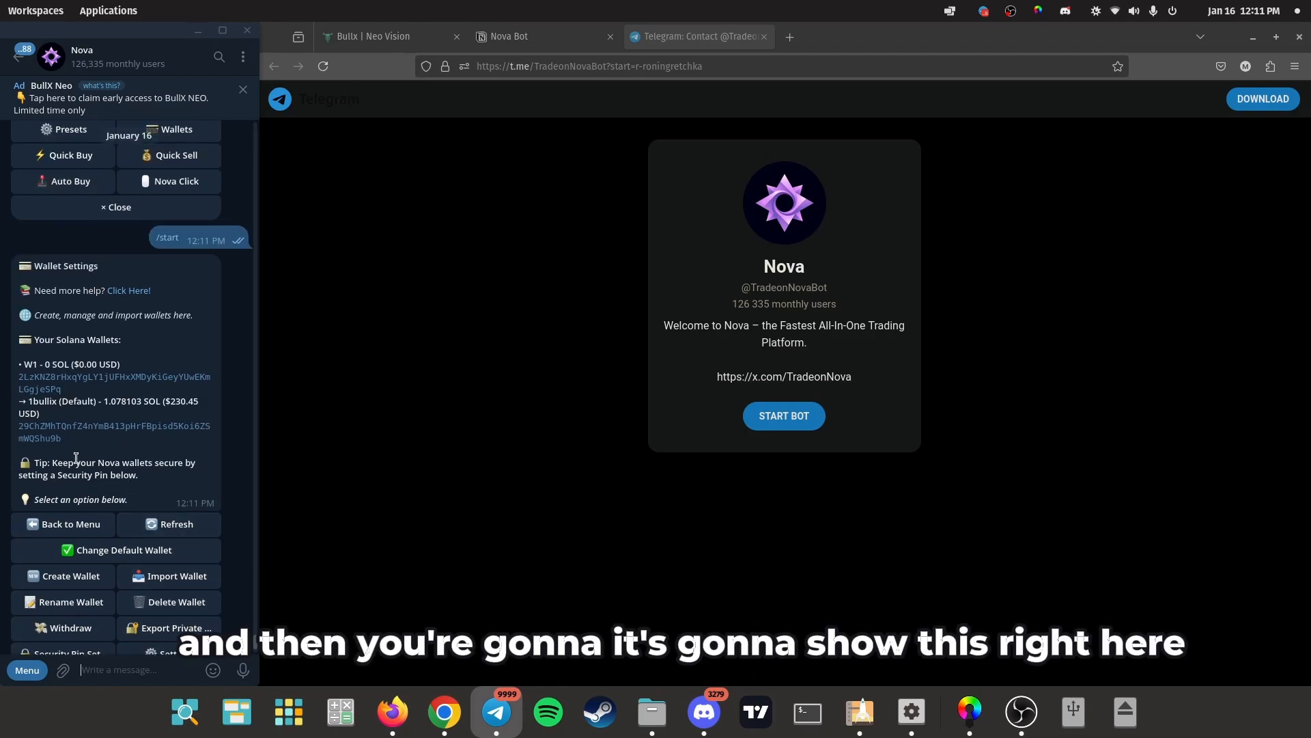
{"action": "mouse_move", "coordinate": [134, 424]}
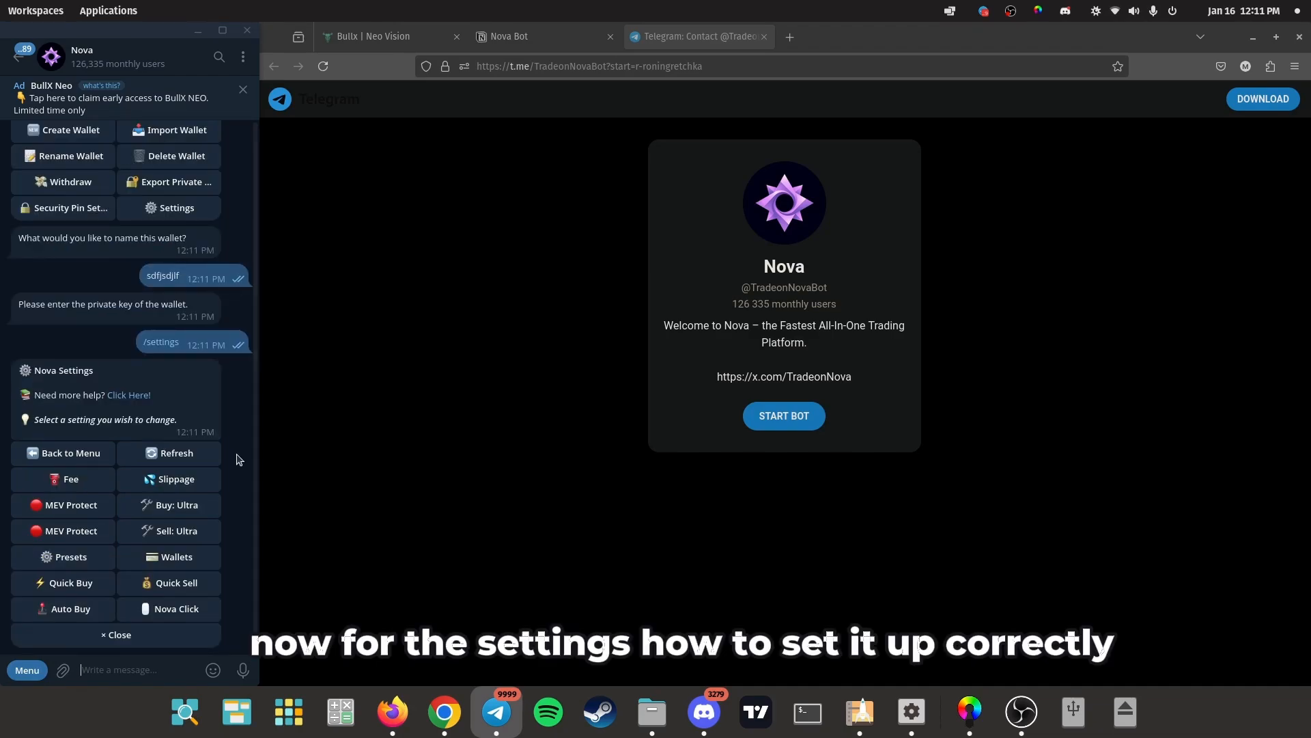
{"action": "mouse_move", "coordinate": [246, 448]}
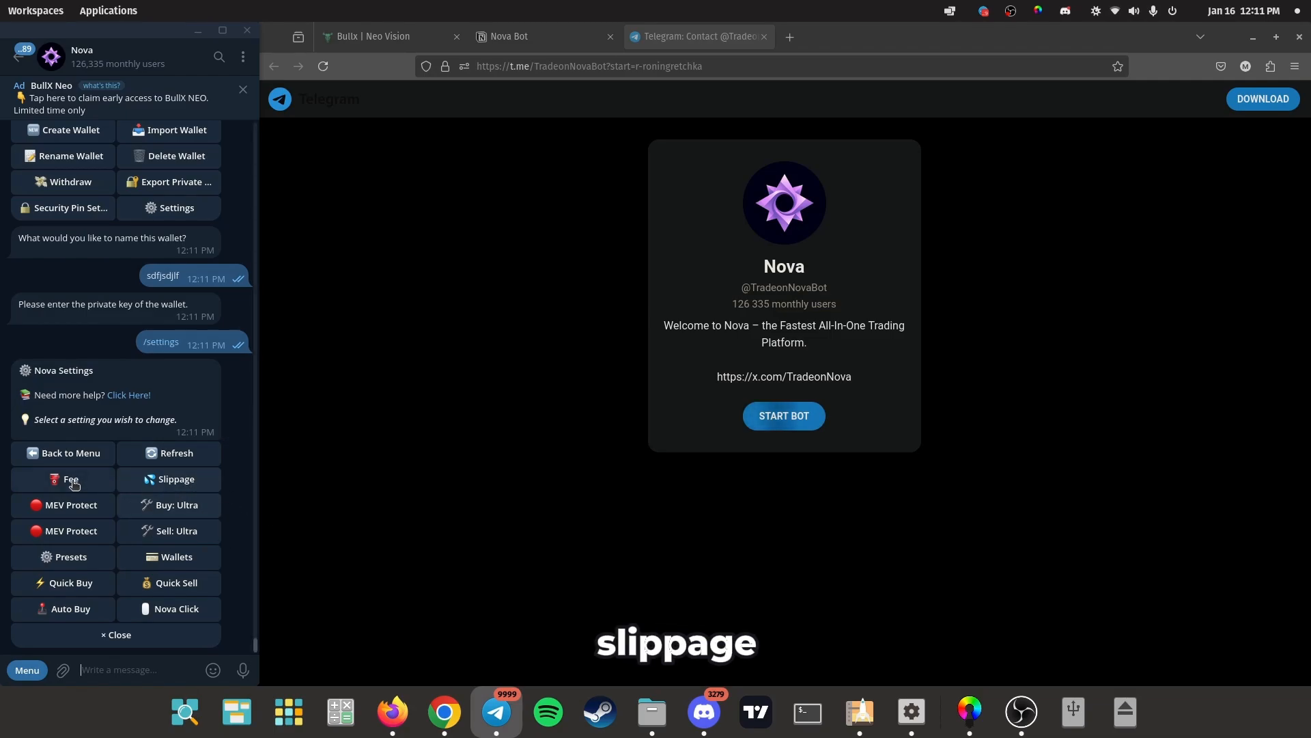
Set Nova's MEV tip to 0.001 SOL via Fee Settings
{"action": "left_click", "coordinate": [63, 479]}
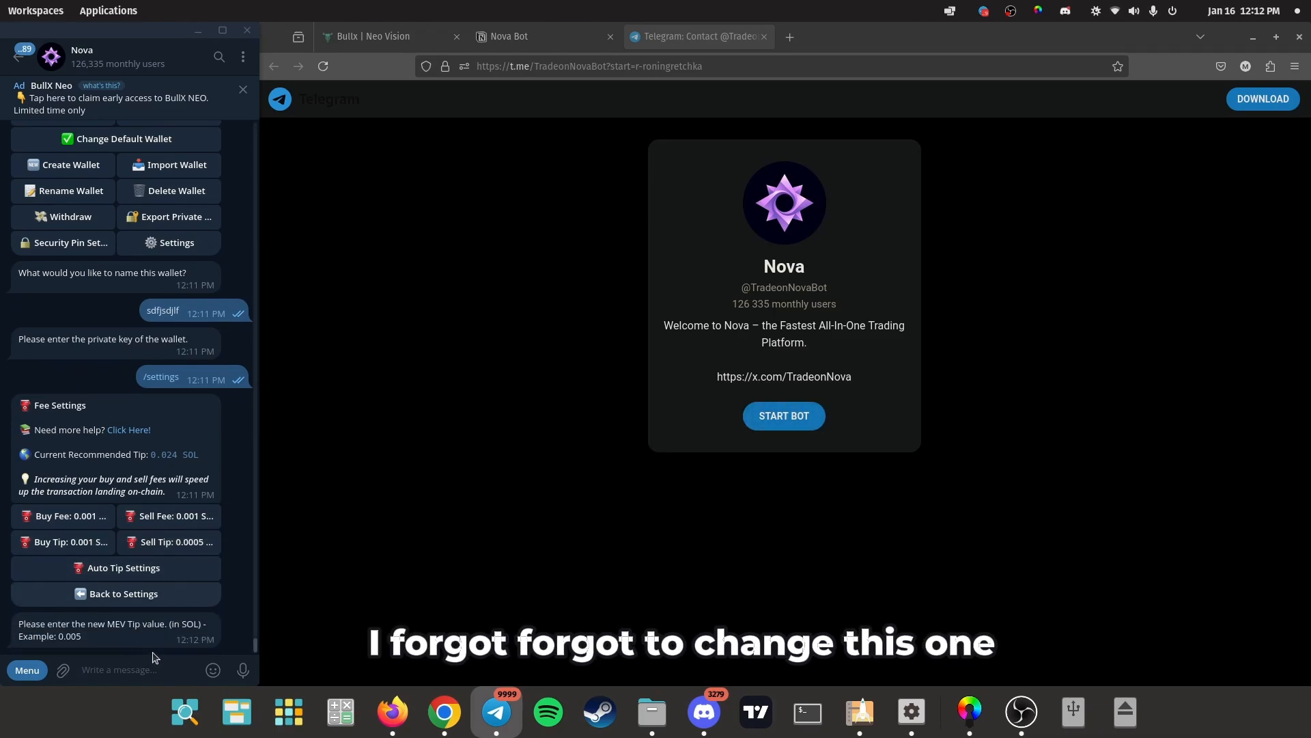
{"action": "type", "text": "0.001"}
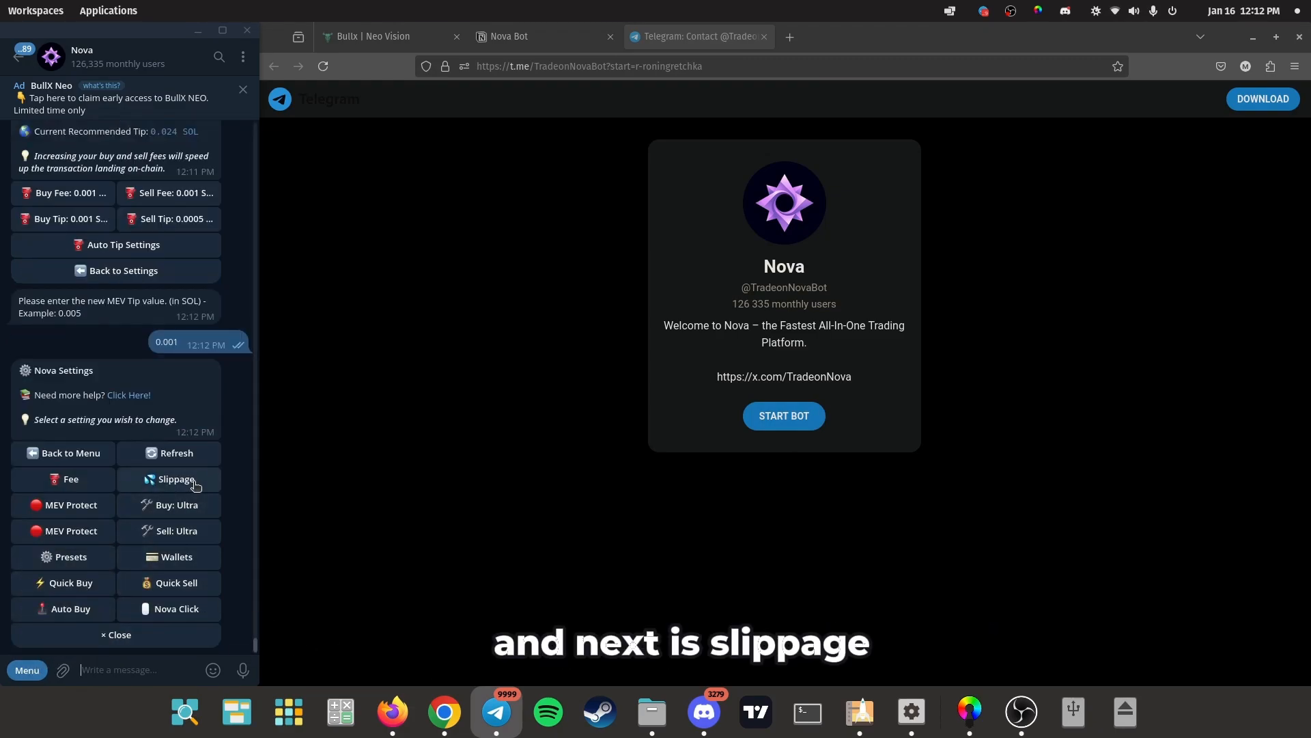
Review buy and sell slippage, then set buy slippage to 25%
{"action": "left_click", "coordinate": [168, 480]}
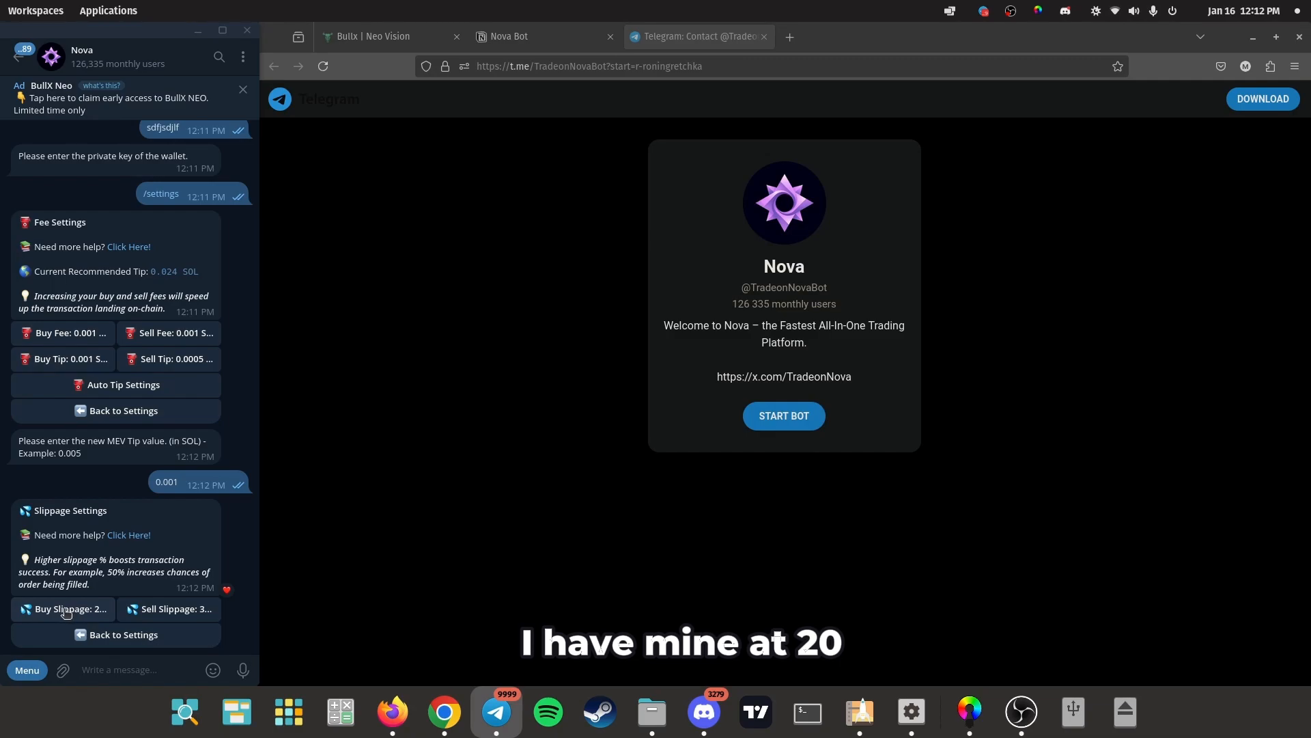
{"action": "left_click", "coordinate": [63, 609]}
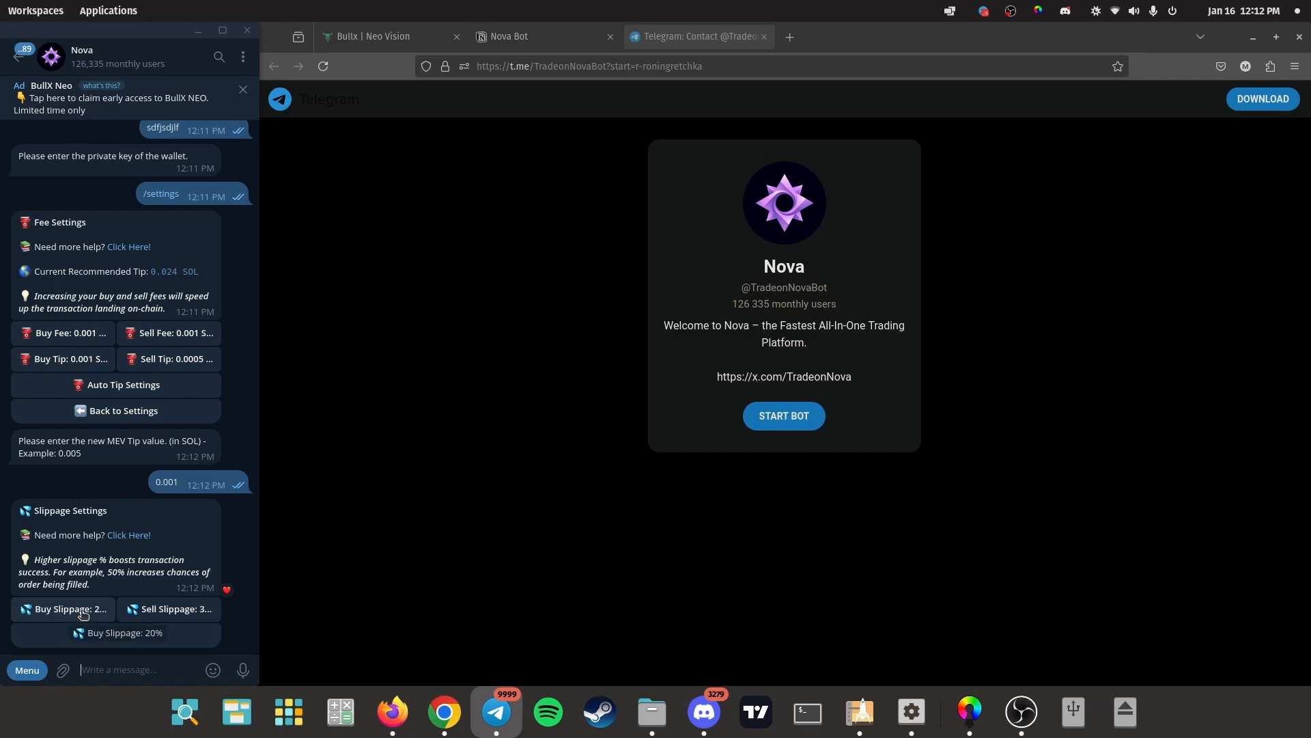
{"action": "left_click", "coordinate": [169, 609]}
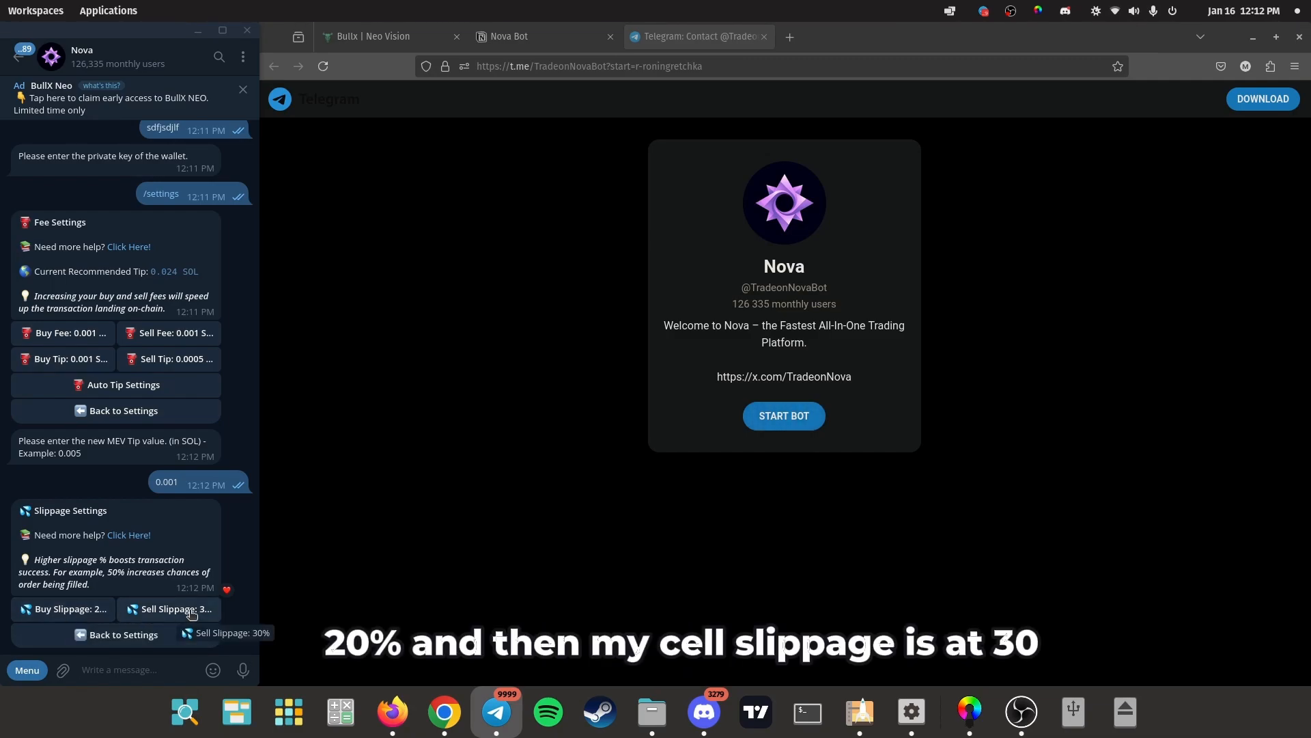
{"action": "left_click", "coordinate": [213, 669]}
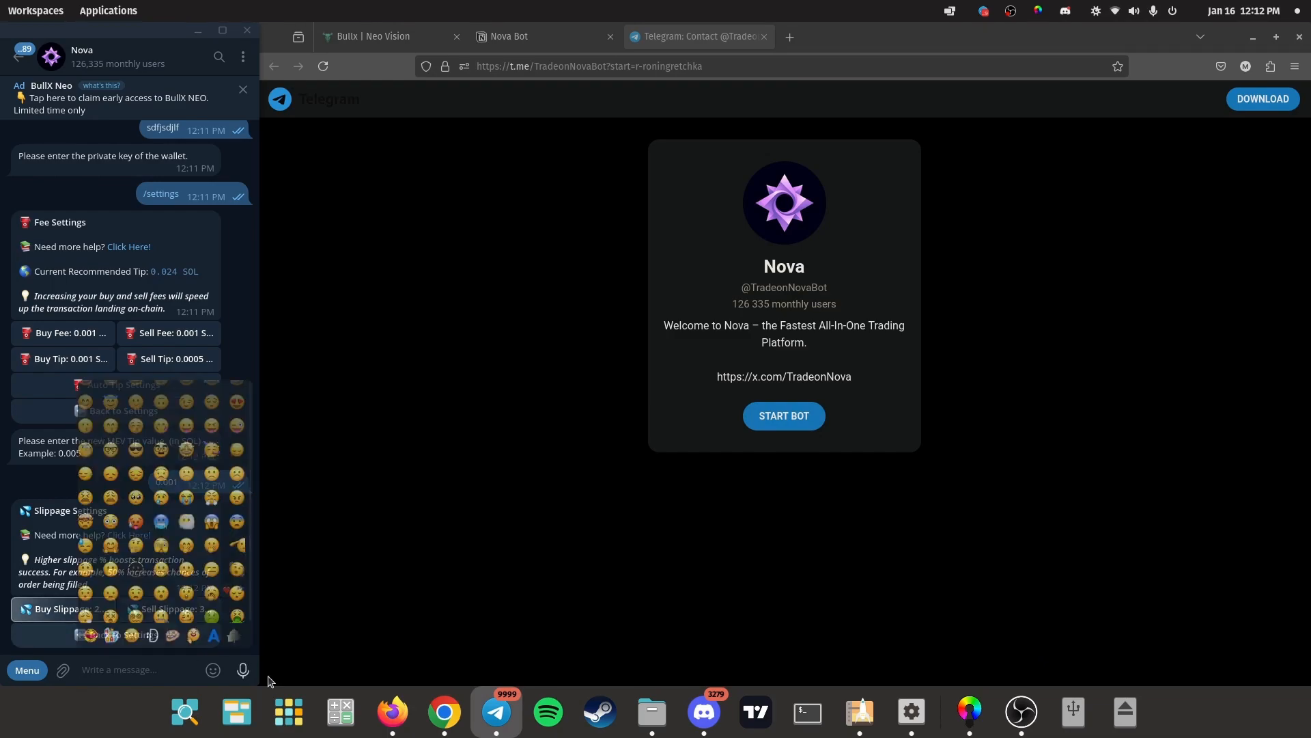
{"action": "type", "text": "25"}
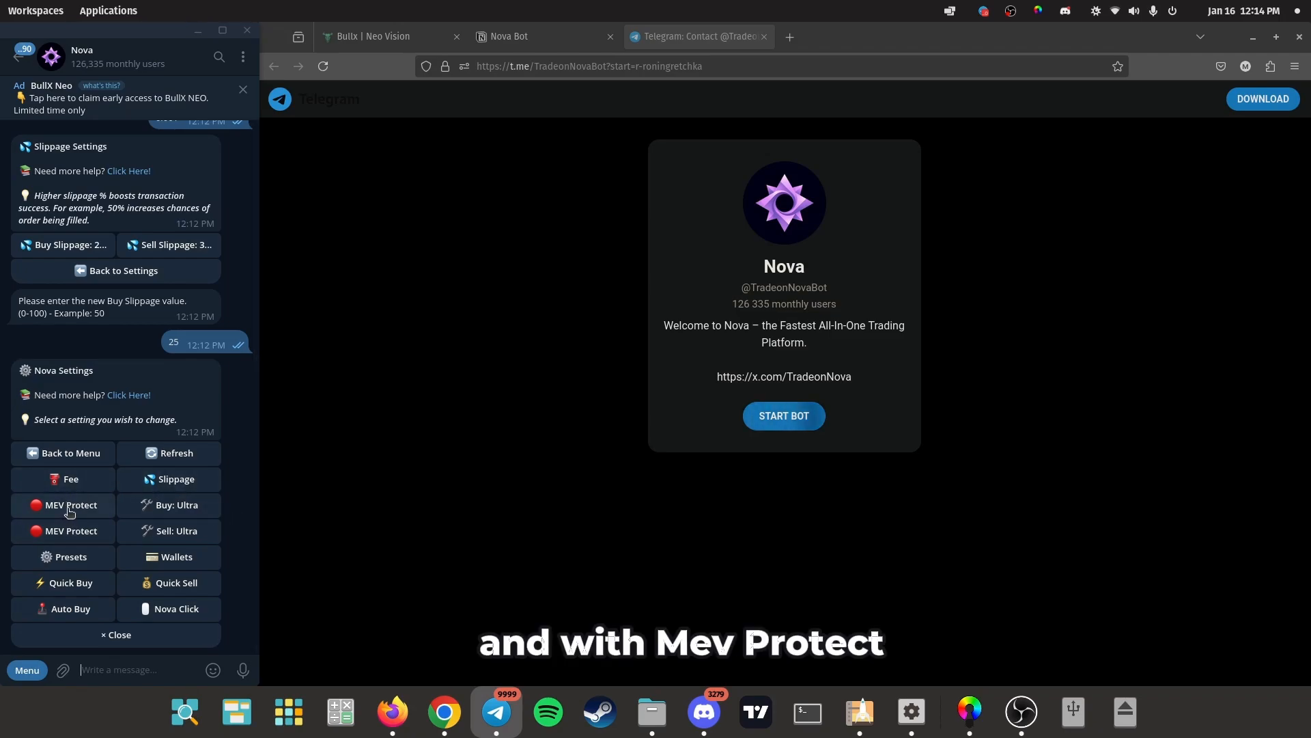
{"action": "mouse_move", "coordinate": [78, 518]}
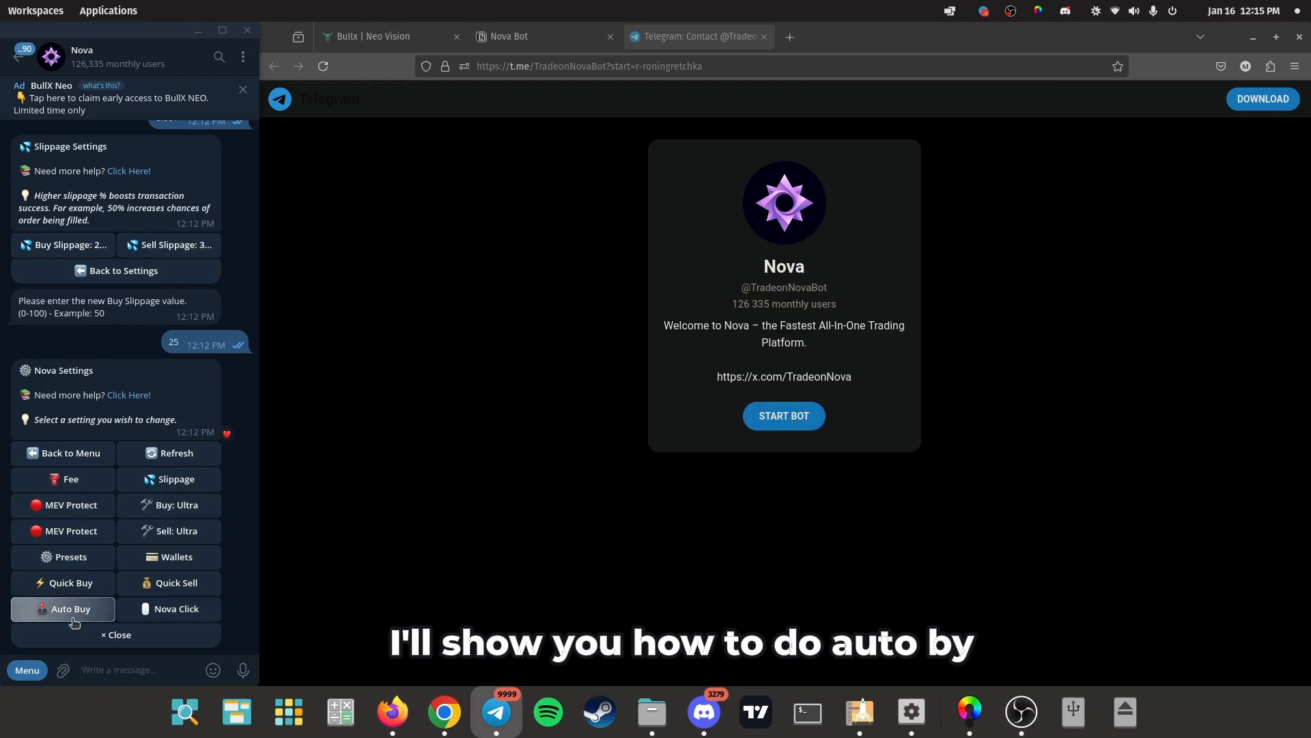
Add an auto-buy rule: market cap 1k to 999m, buy 0.1 SOL
{"action": "left_click", "coordinate": [62, 609]}
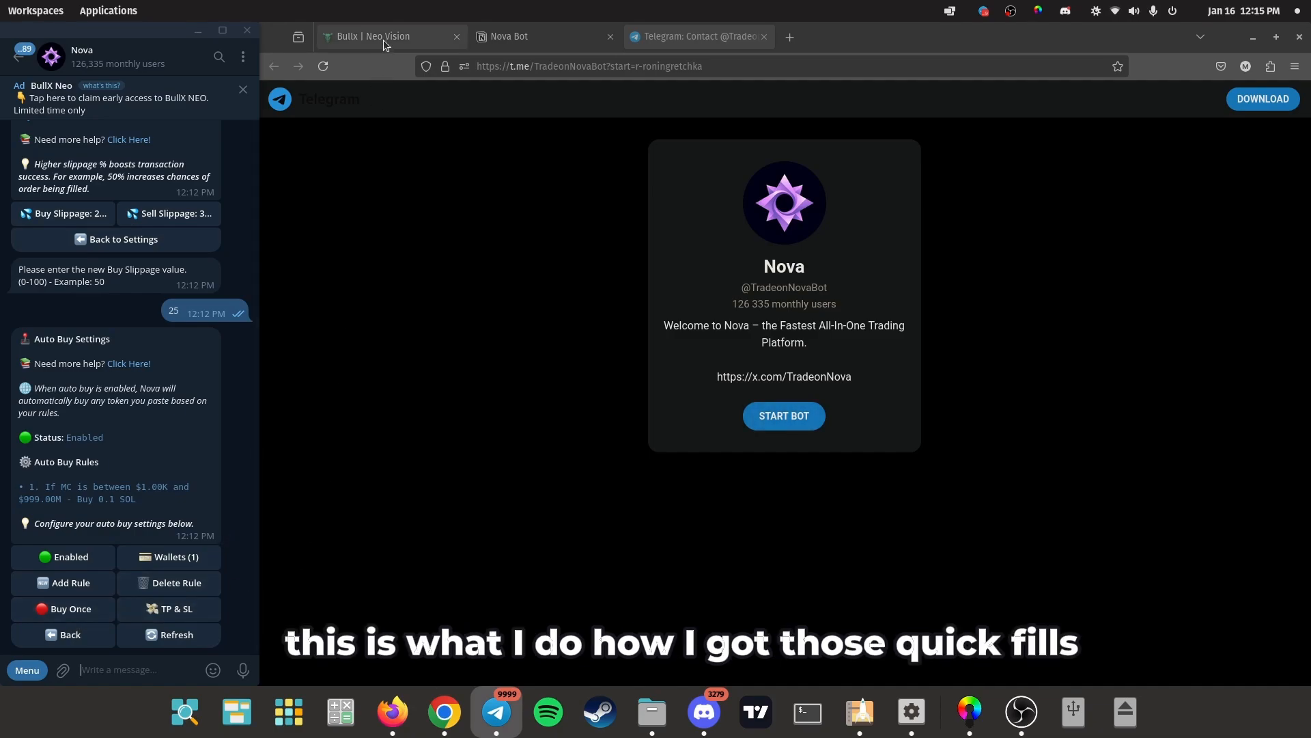
{"action": "left_click", "coordinate": [377, 36]}
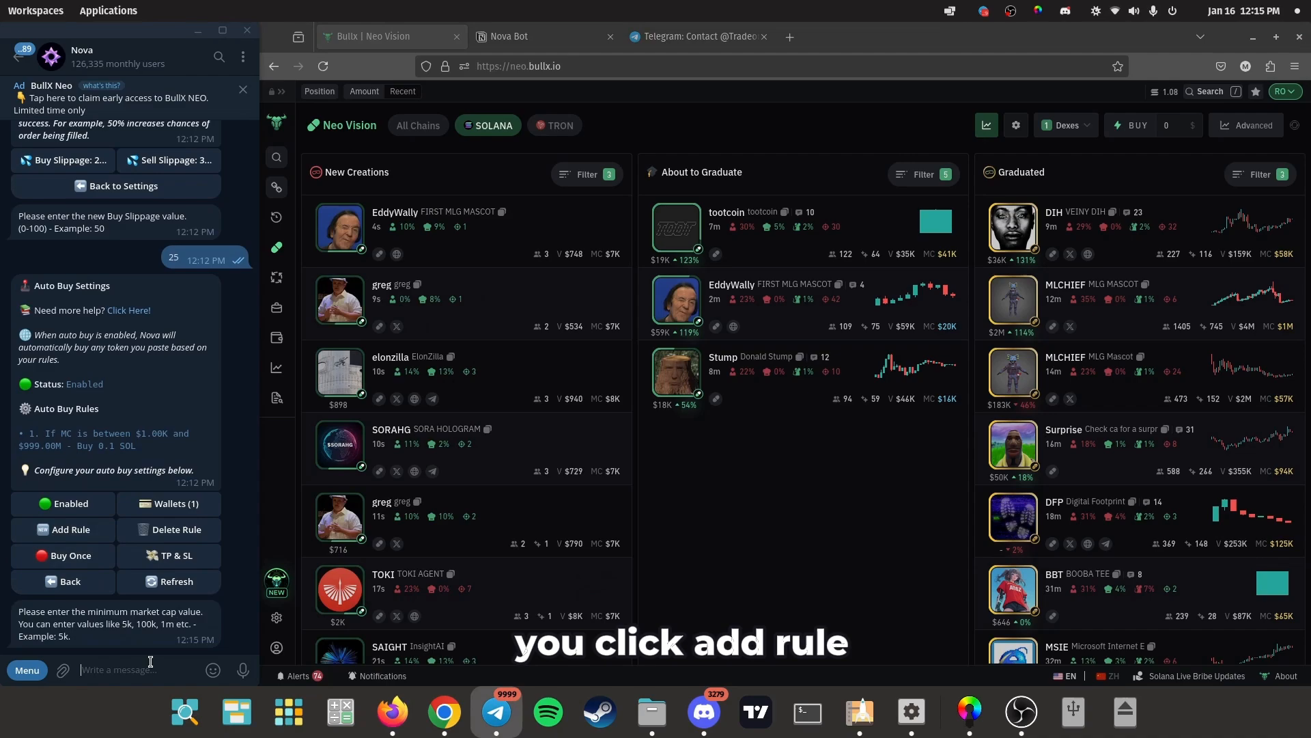
{"action": "type", "text": "1k"}
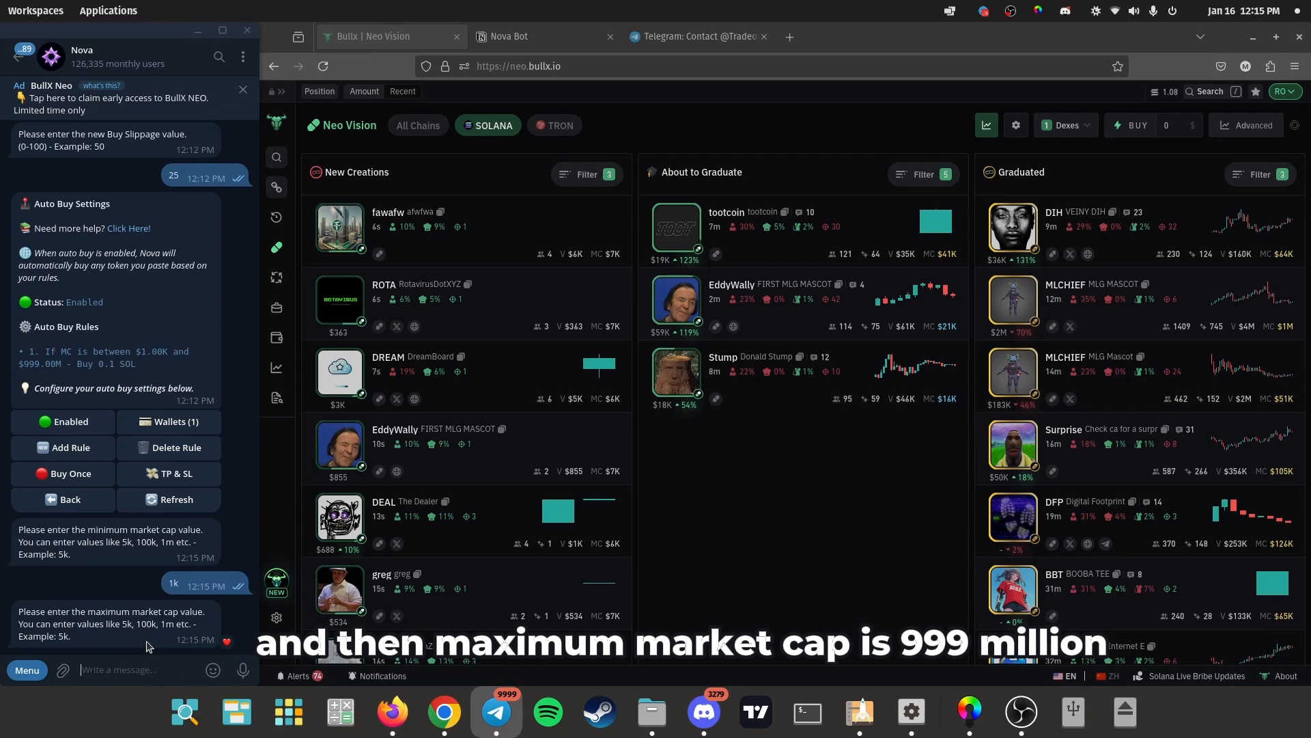
{"action": "type", "text": "999m"}
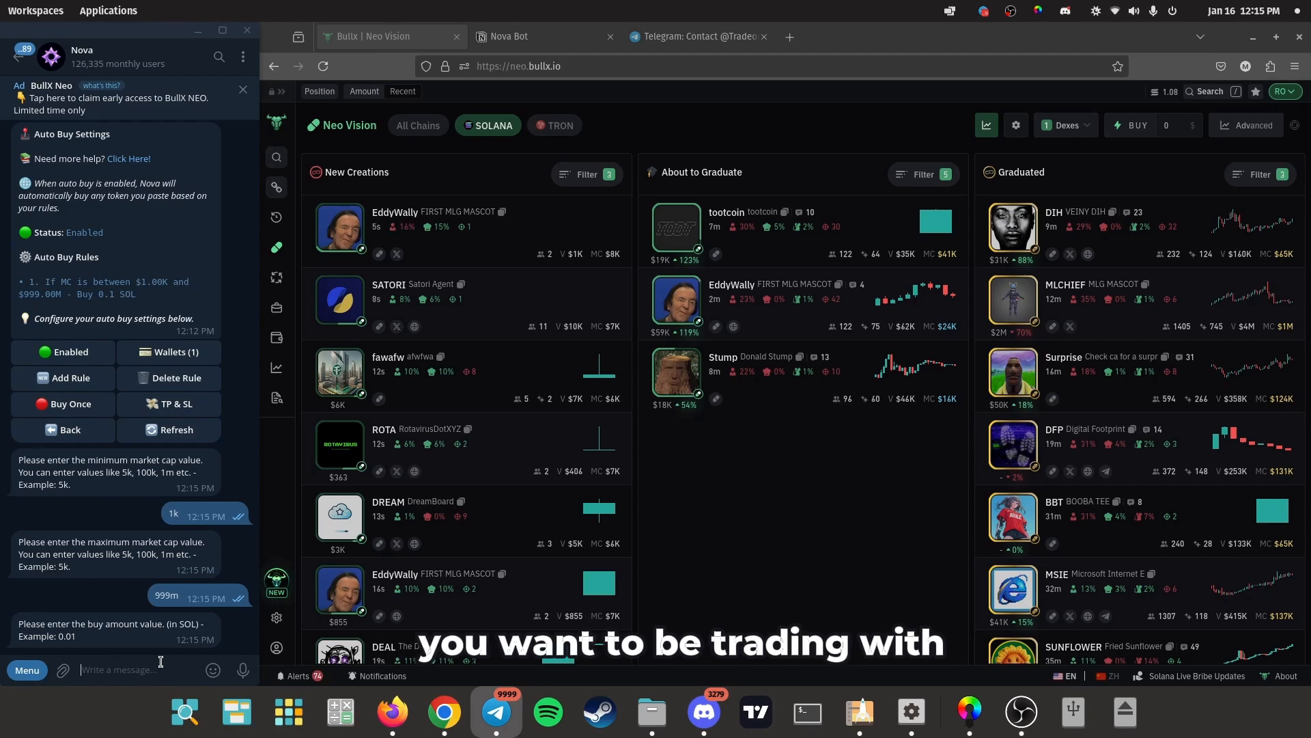
{"action": "type", "text": "0.1"}
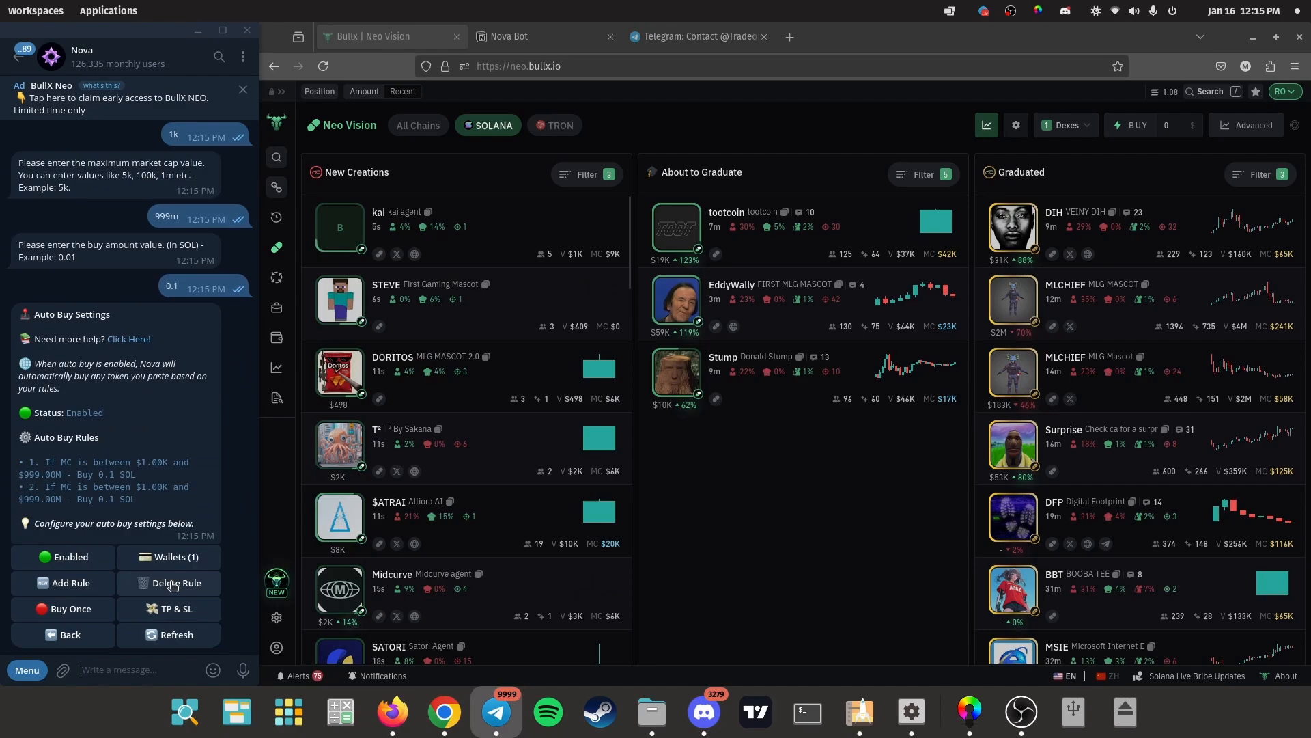
Bring up the auto-buy rule deletion list
{"action": "left_click", "coordinate": [170, 582]}
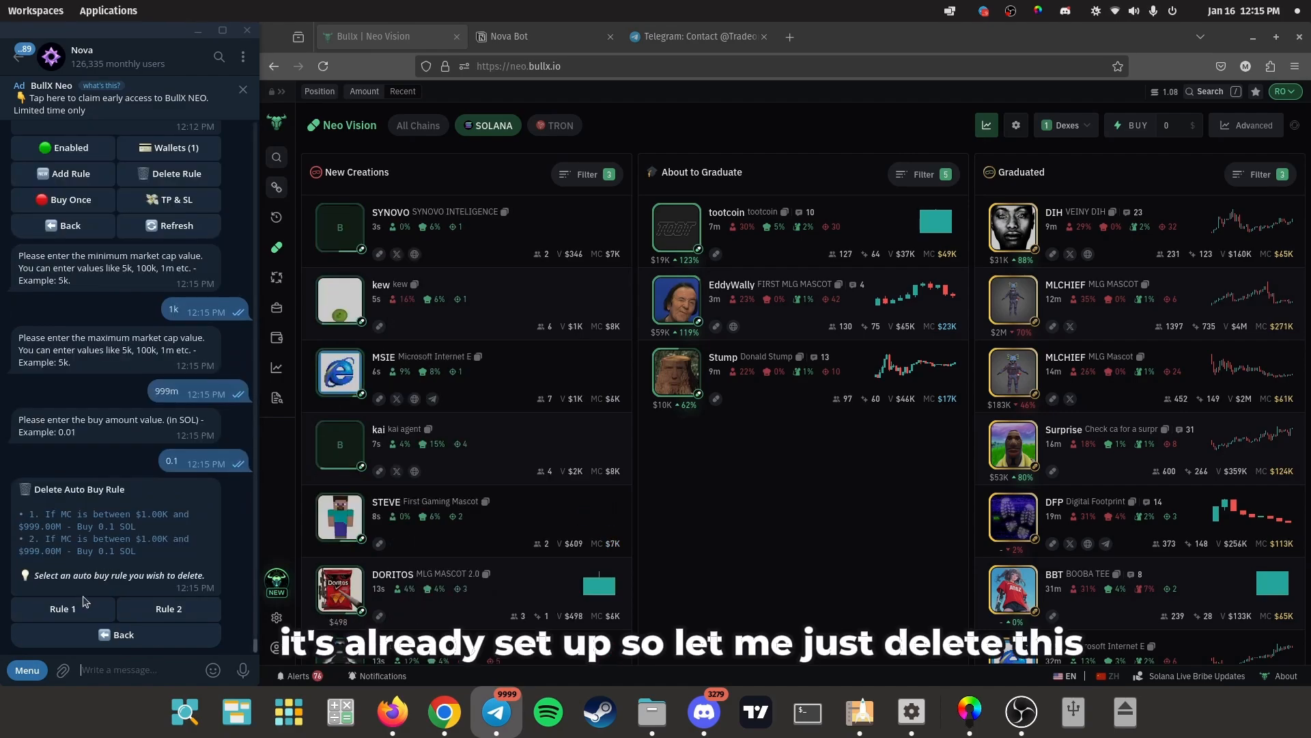